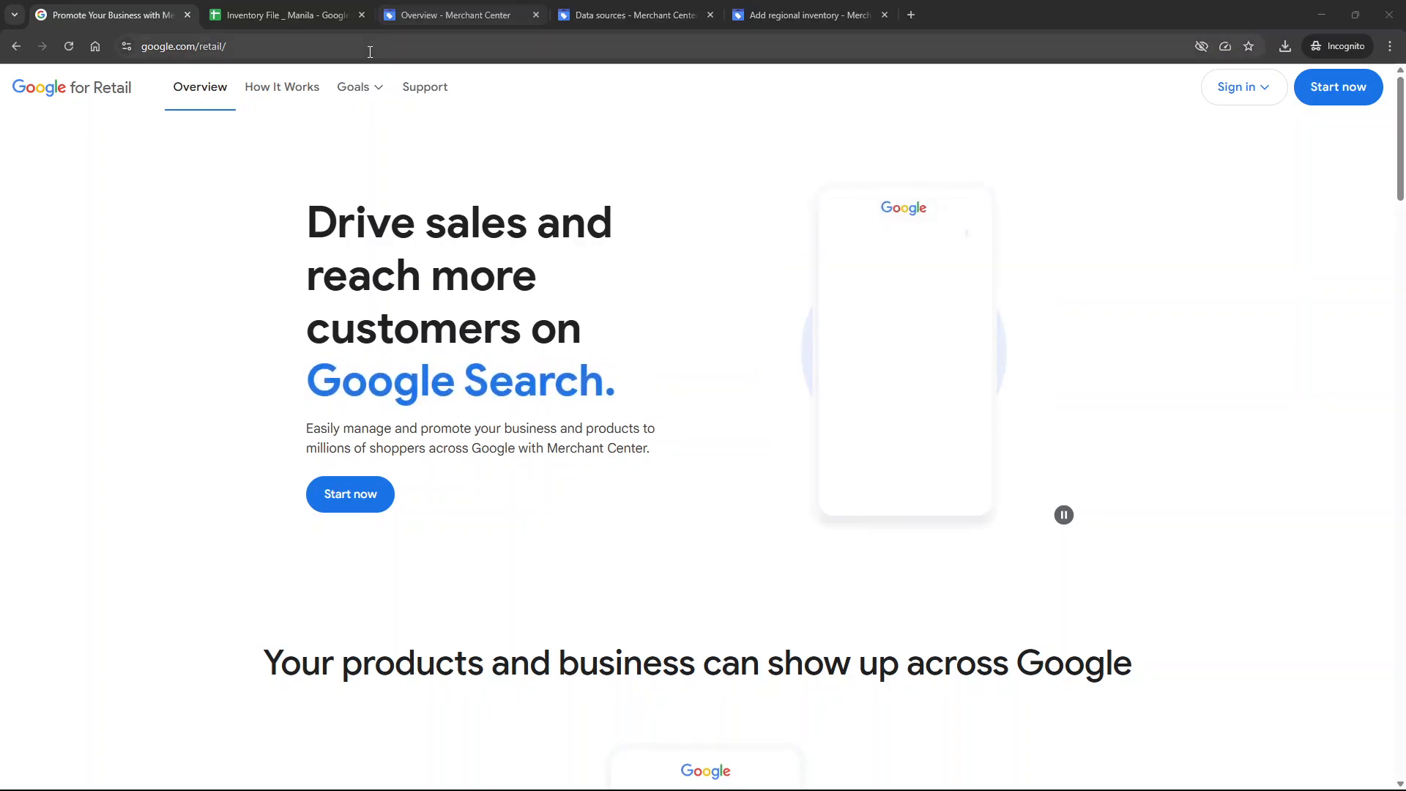
- View the Merchant Center sign-in options, then switch to the Inventory File _ Manila spreadsheet
left_click(353, 86)
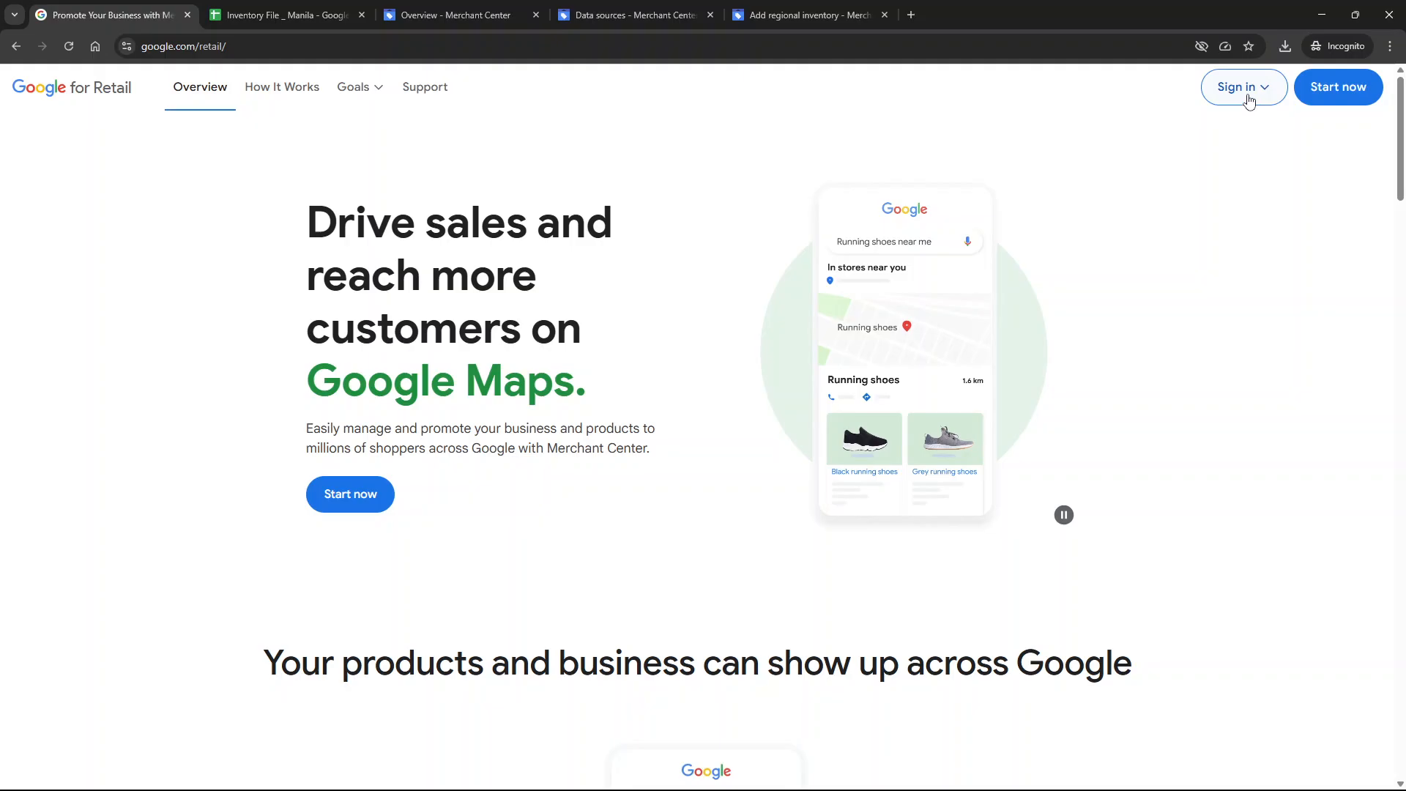
left_click(1243, 86)
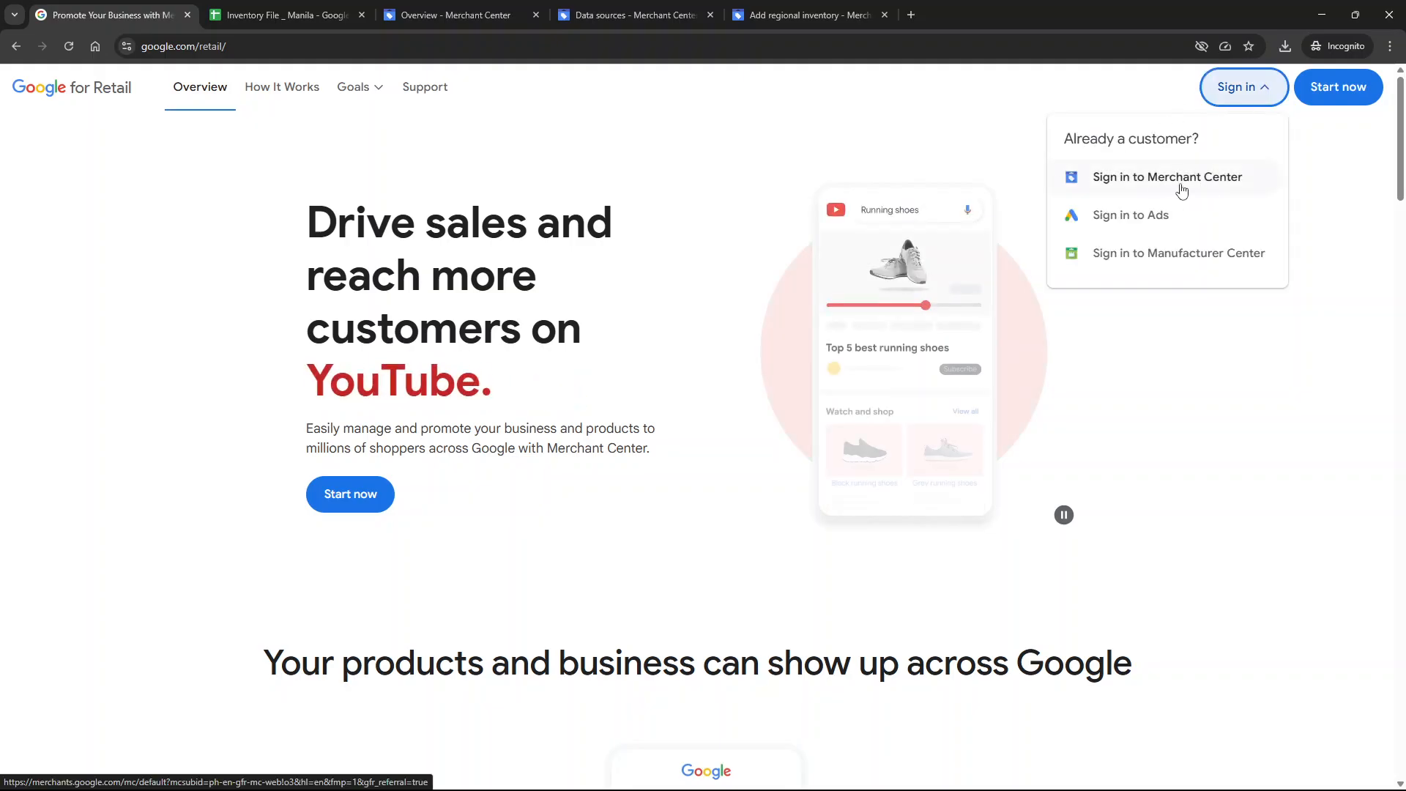
left_click(285, 14)
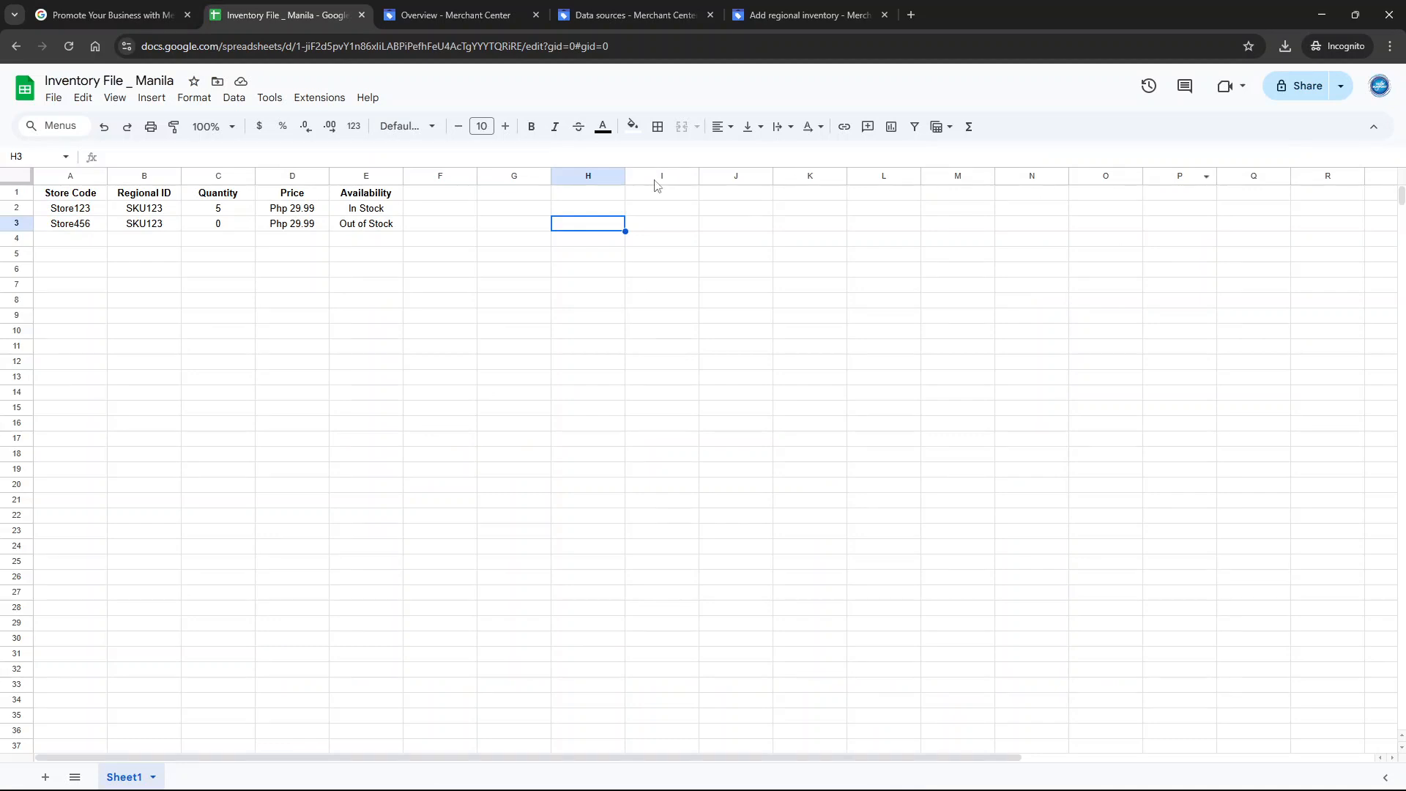
mouse_move(92, 159)
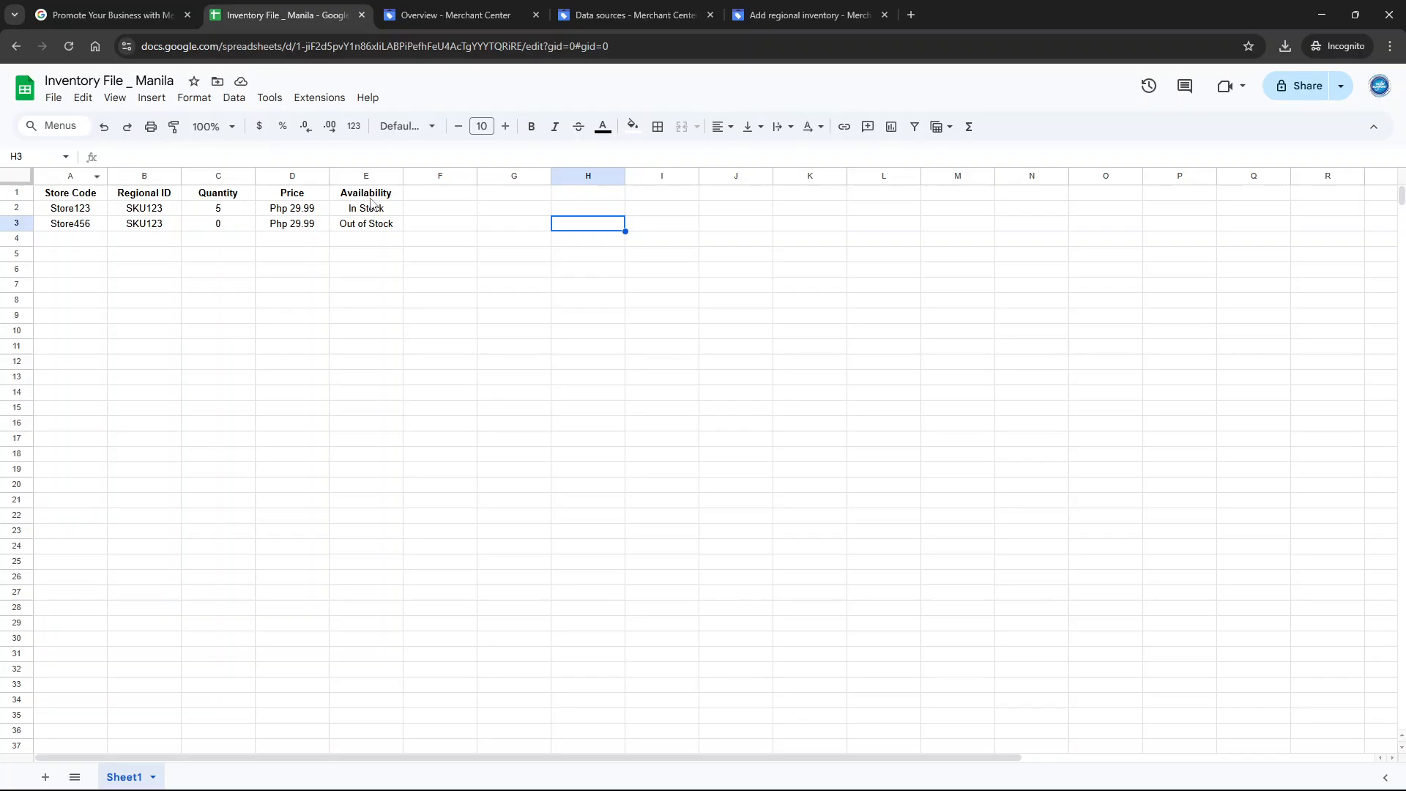
mouse_move(87, 235)
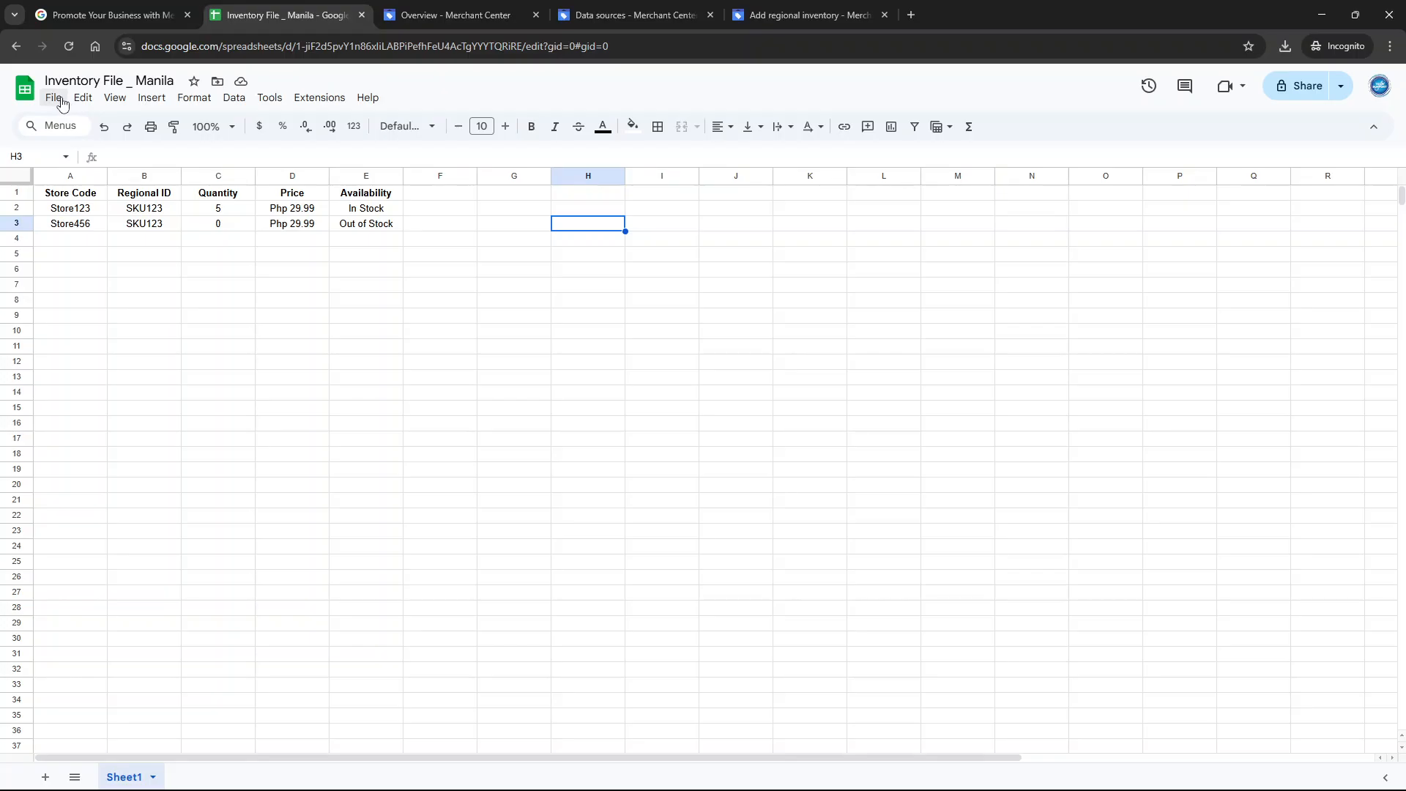
- Open the File menu of the Manila inventory sheet to reach its download formats
left_click(52, 96)
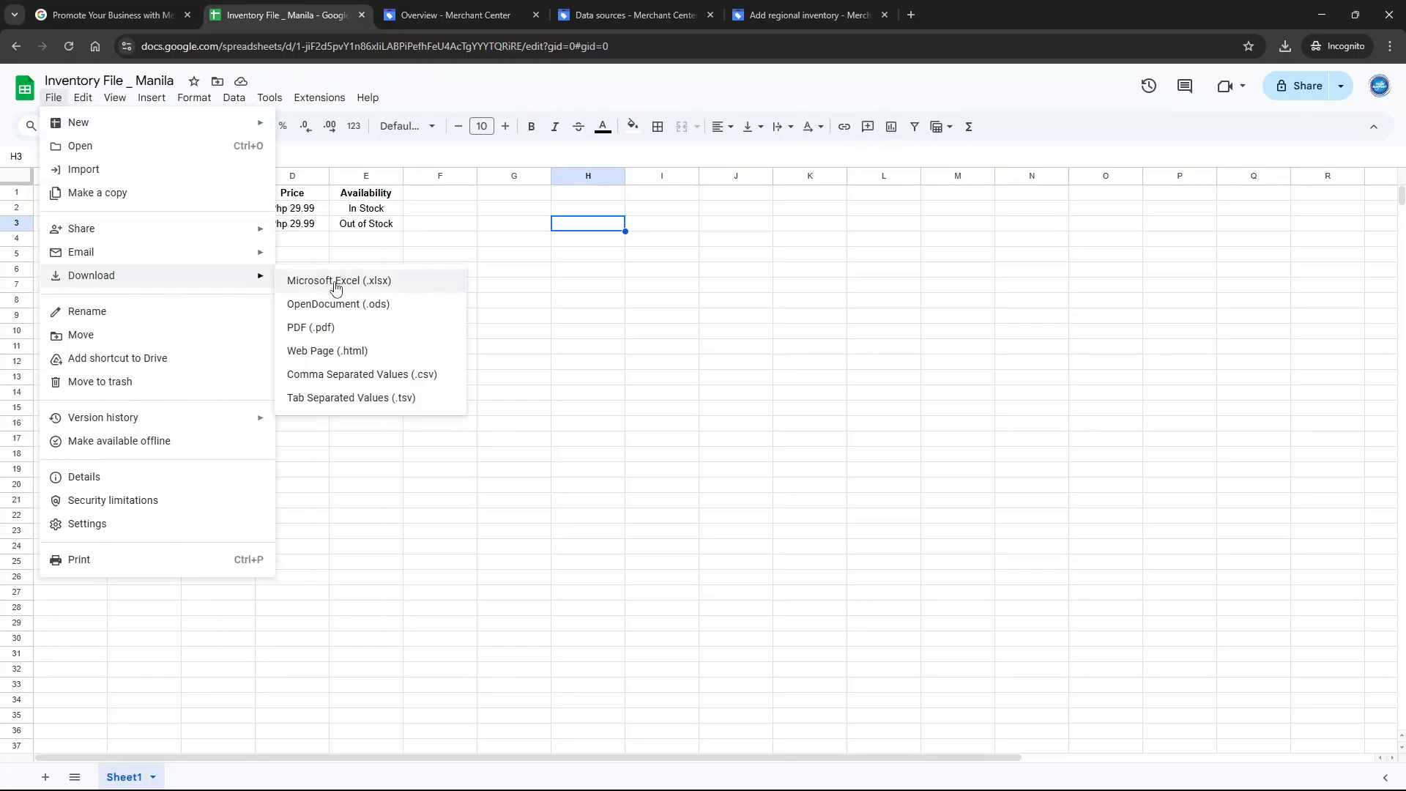
mouse_move(338, 397)
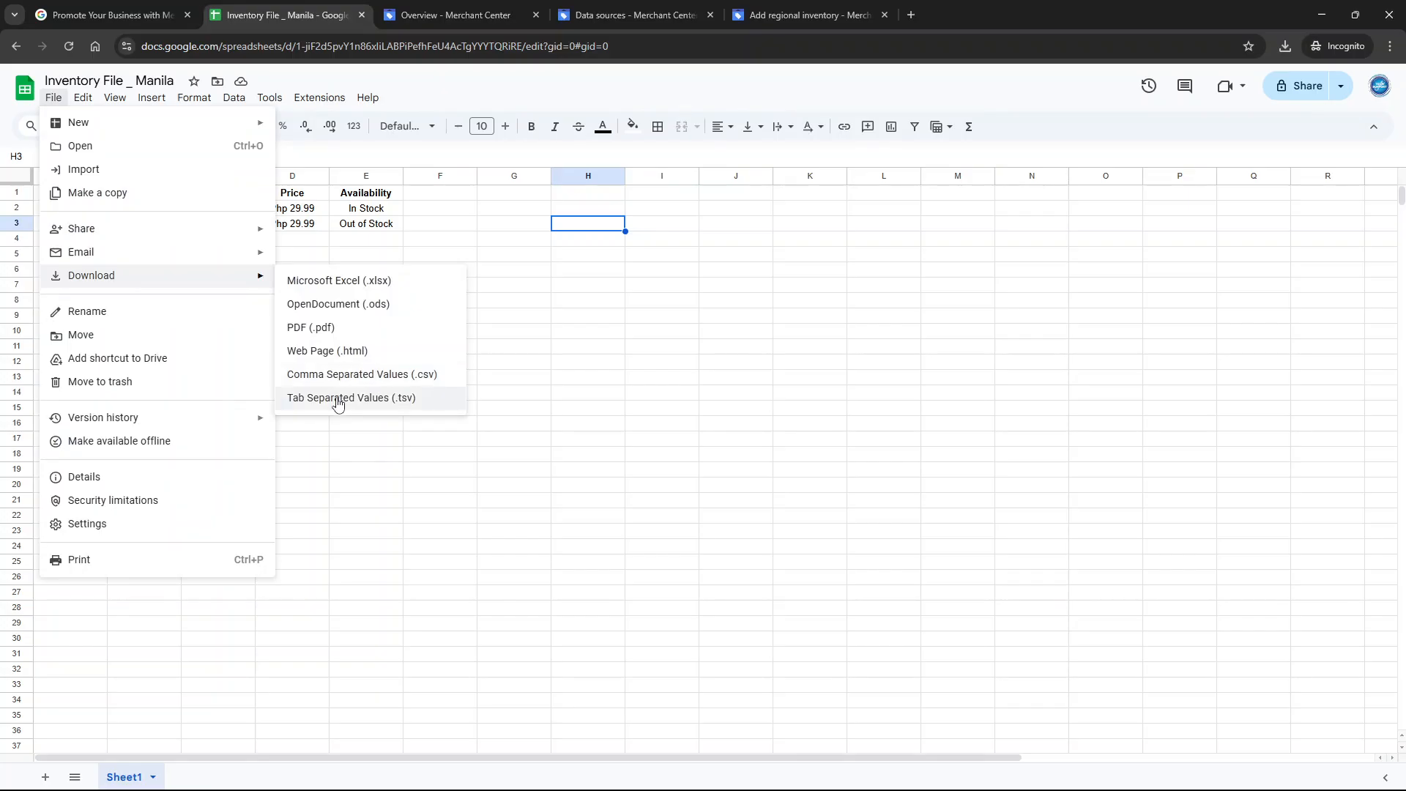
mouse_move(344, 380)
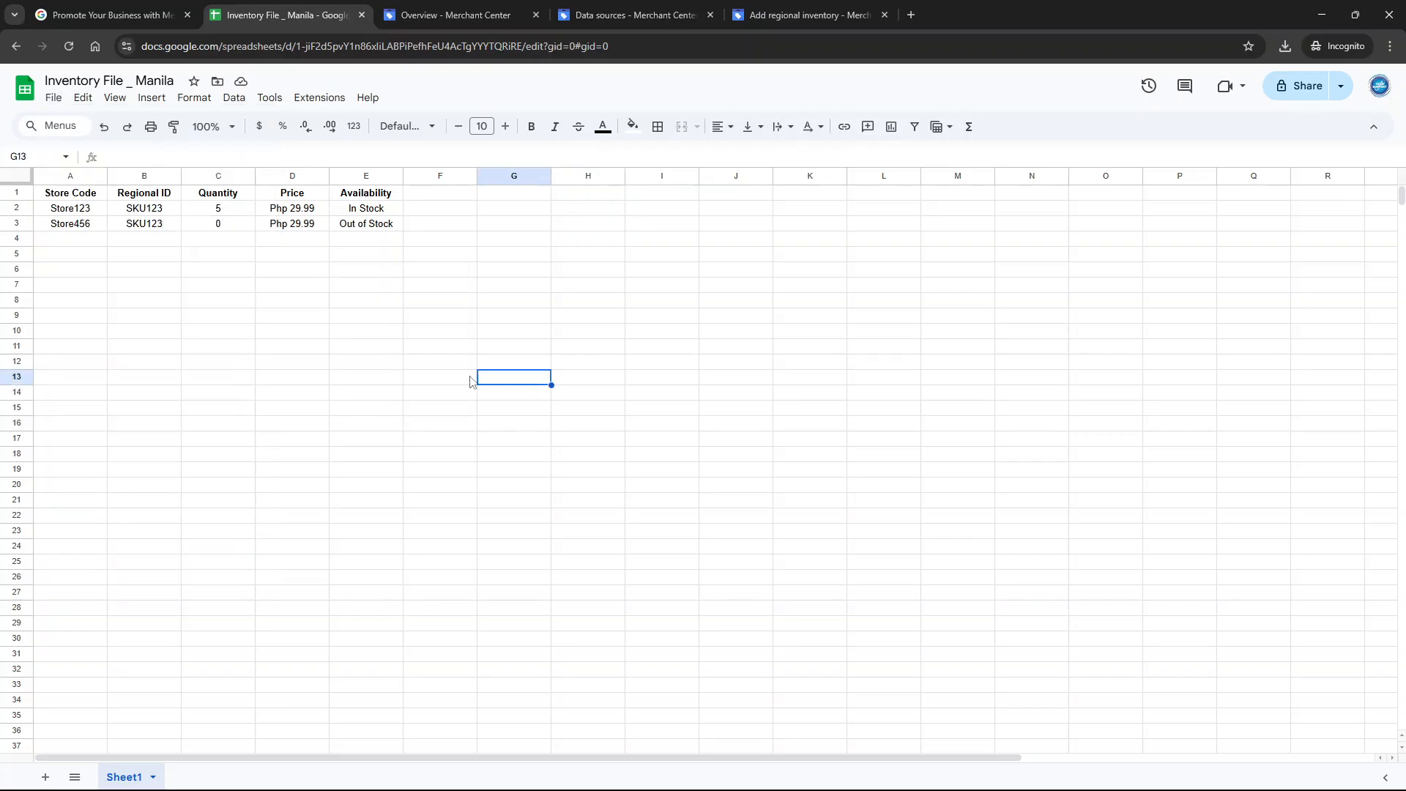
left_click(70, 192)
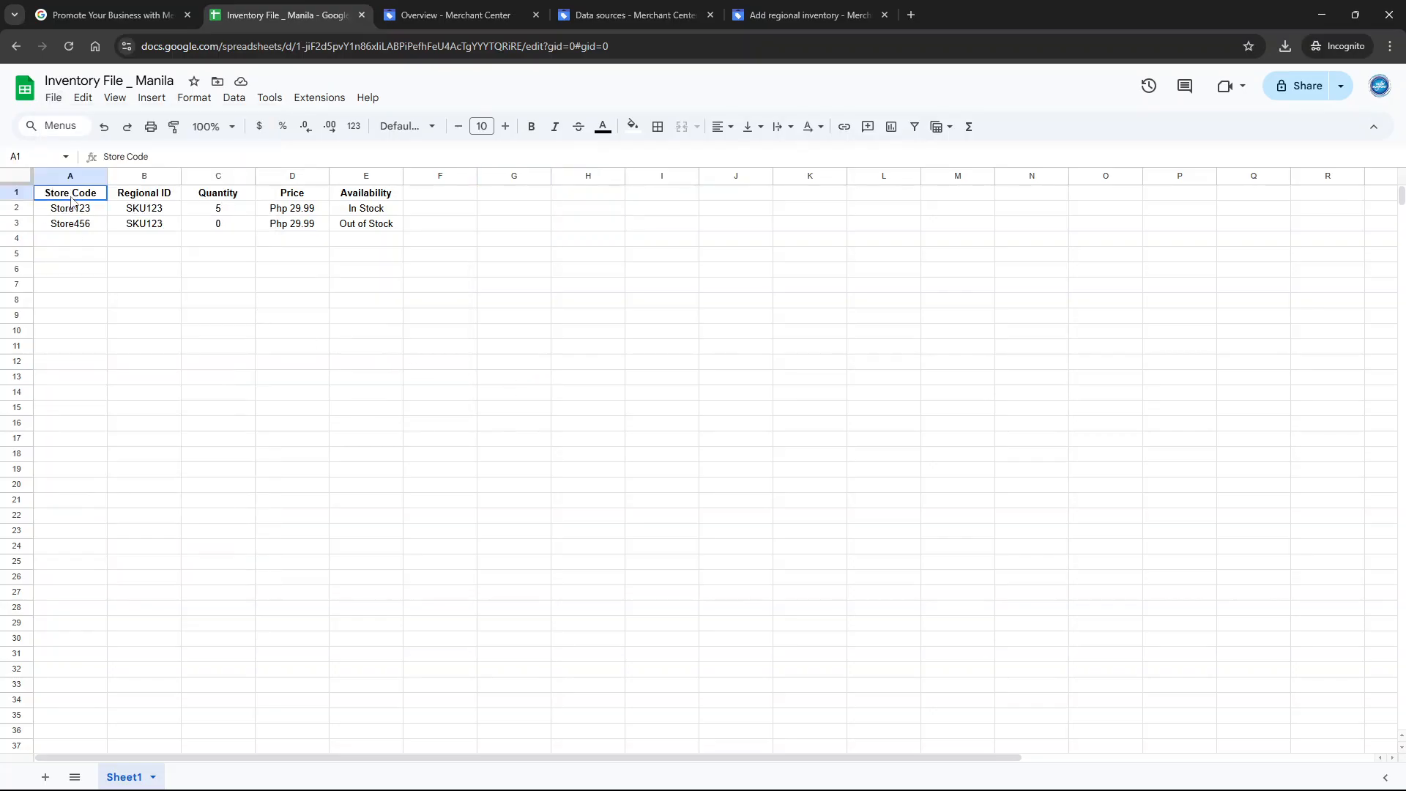
left_click_drag(68, 193, 69, 223)
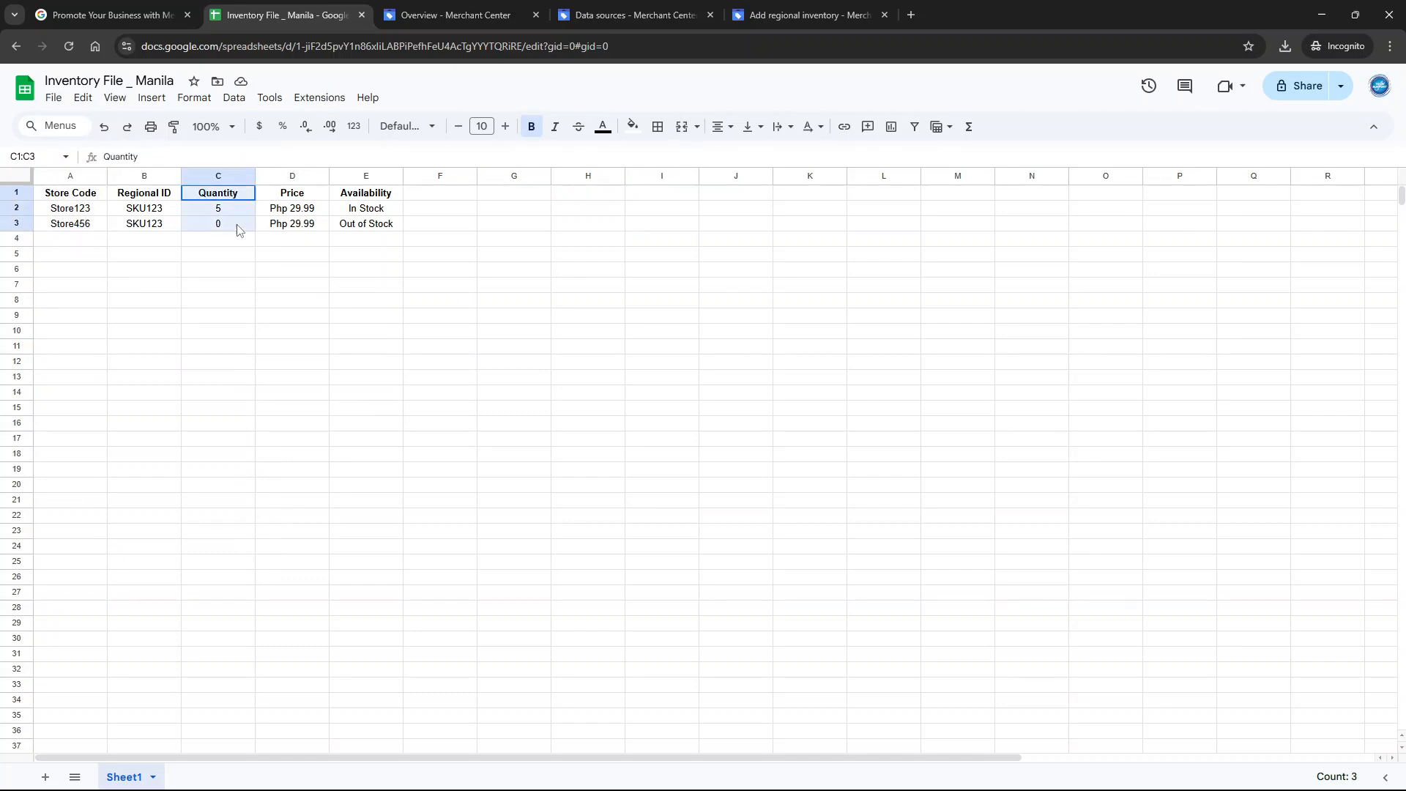
left_click(365, 192)
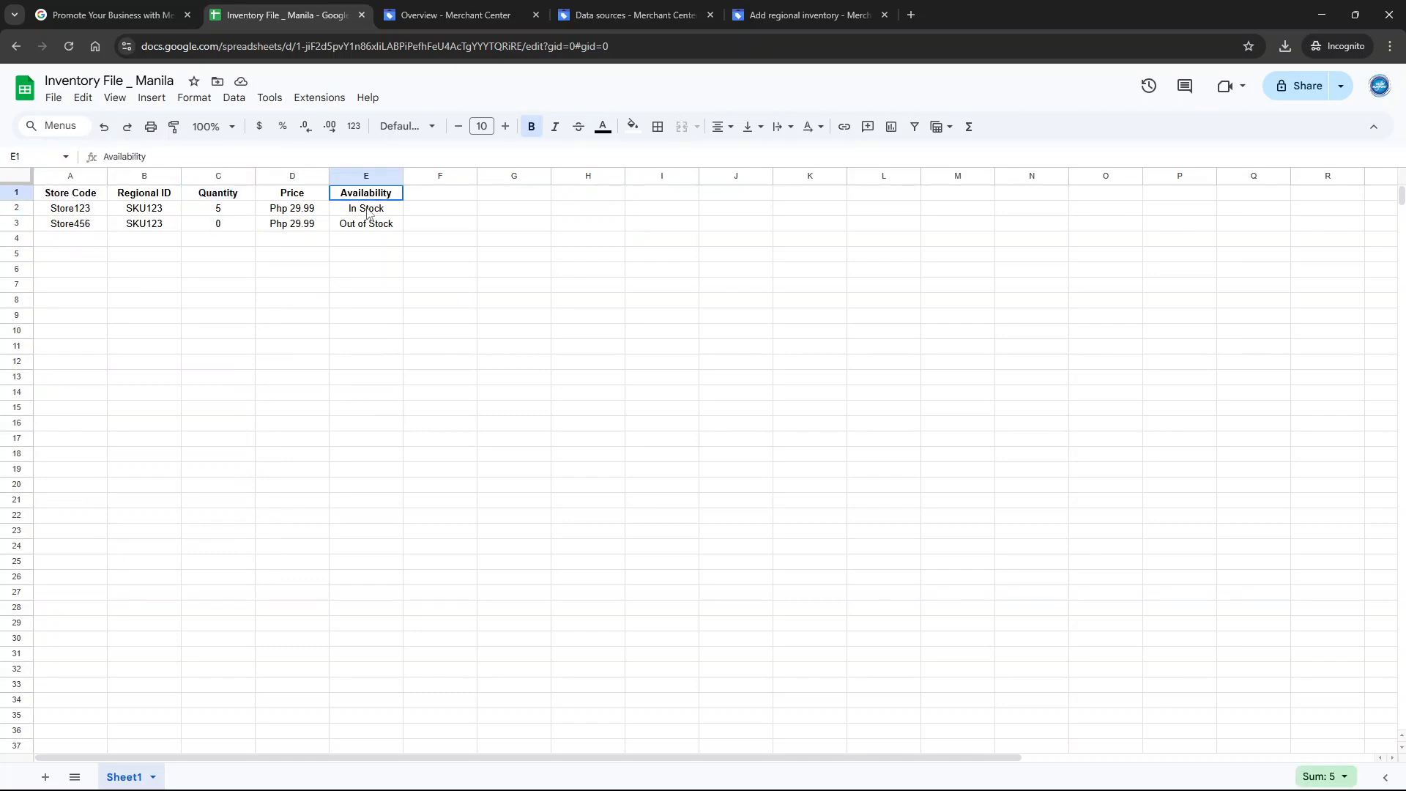
left_click_drag(365, 193, 365, 223)
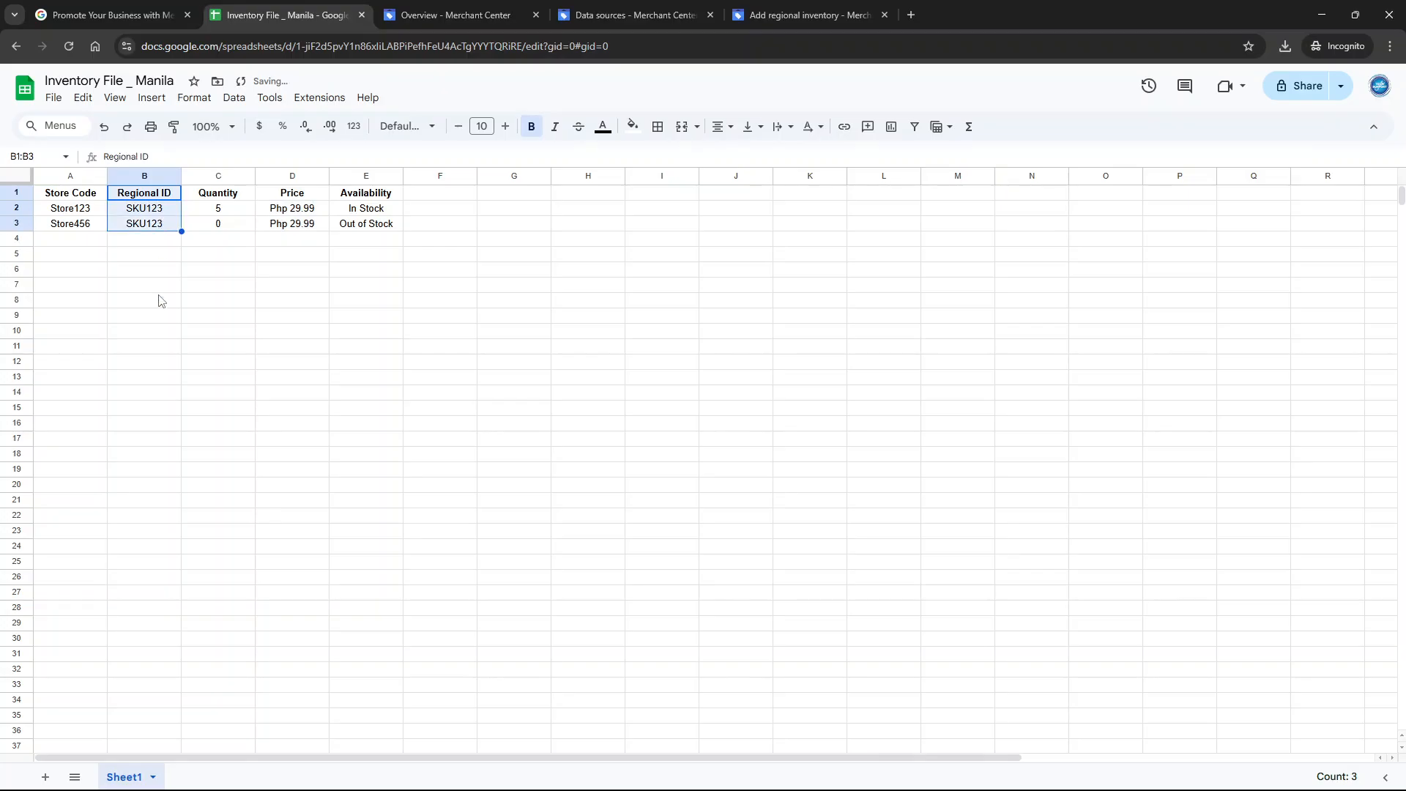
left_click(144, 315)
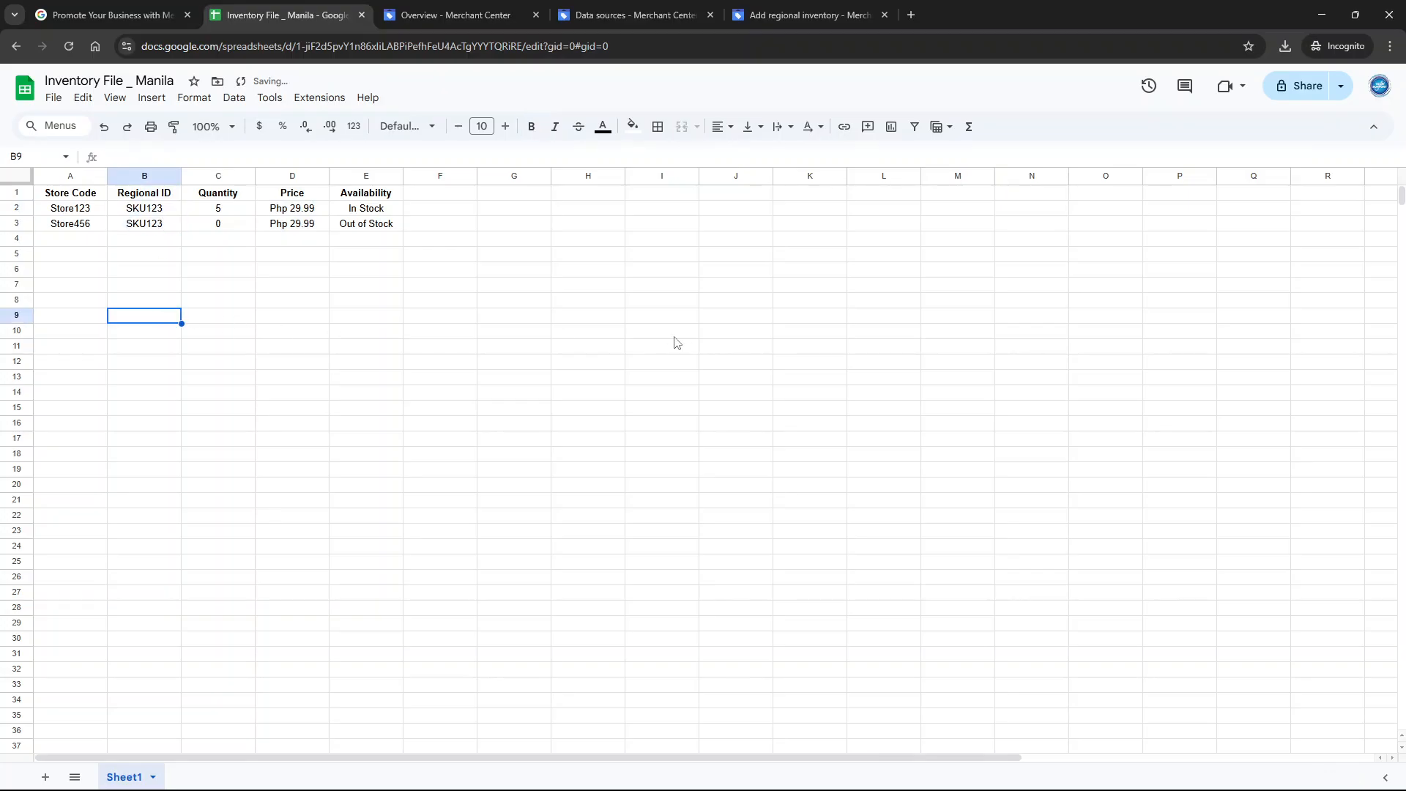
mouse_move(518, 207)
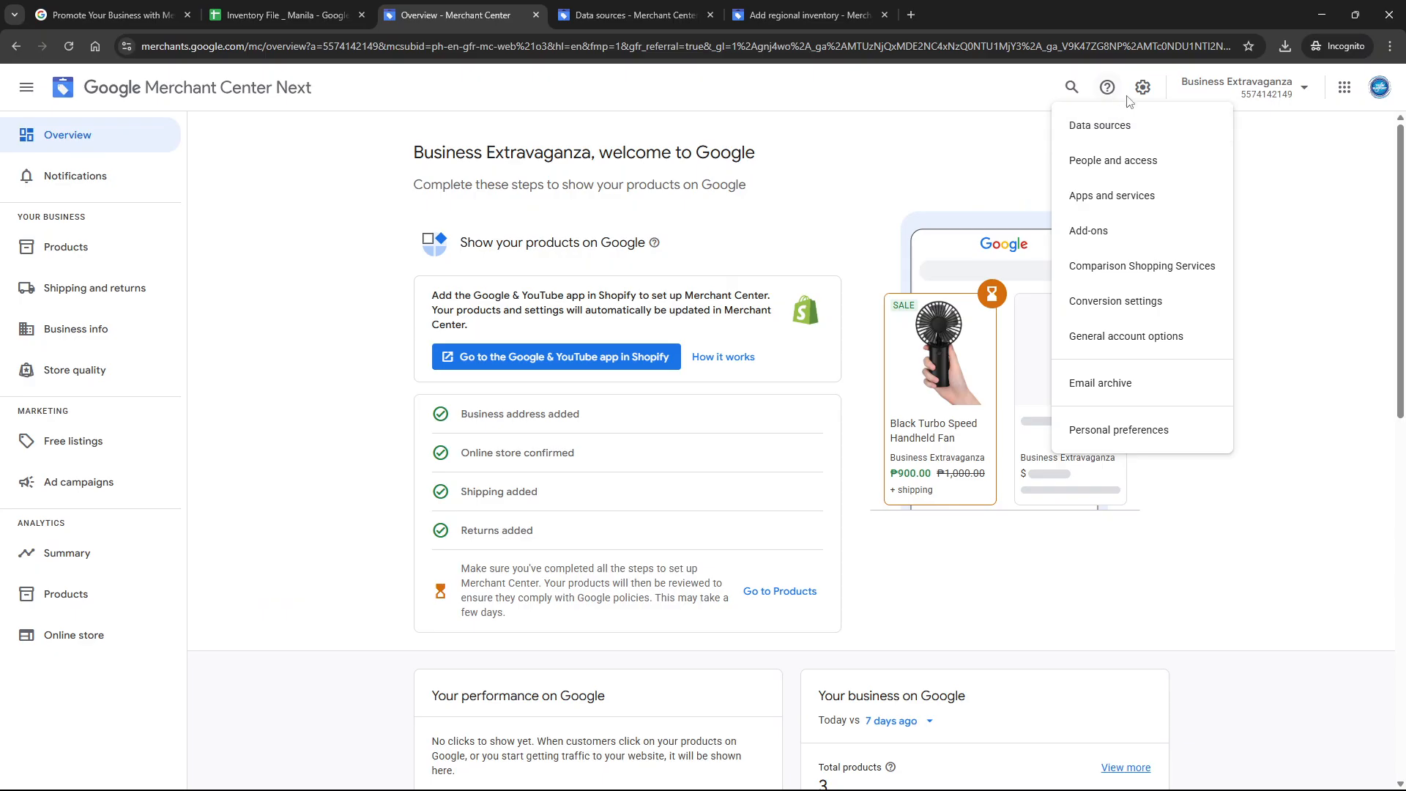
- Go to the Data sources page through the Settings gear menu
left_click(1143, 87)
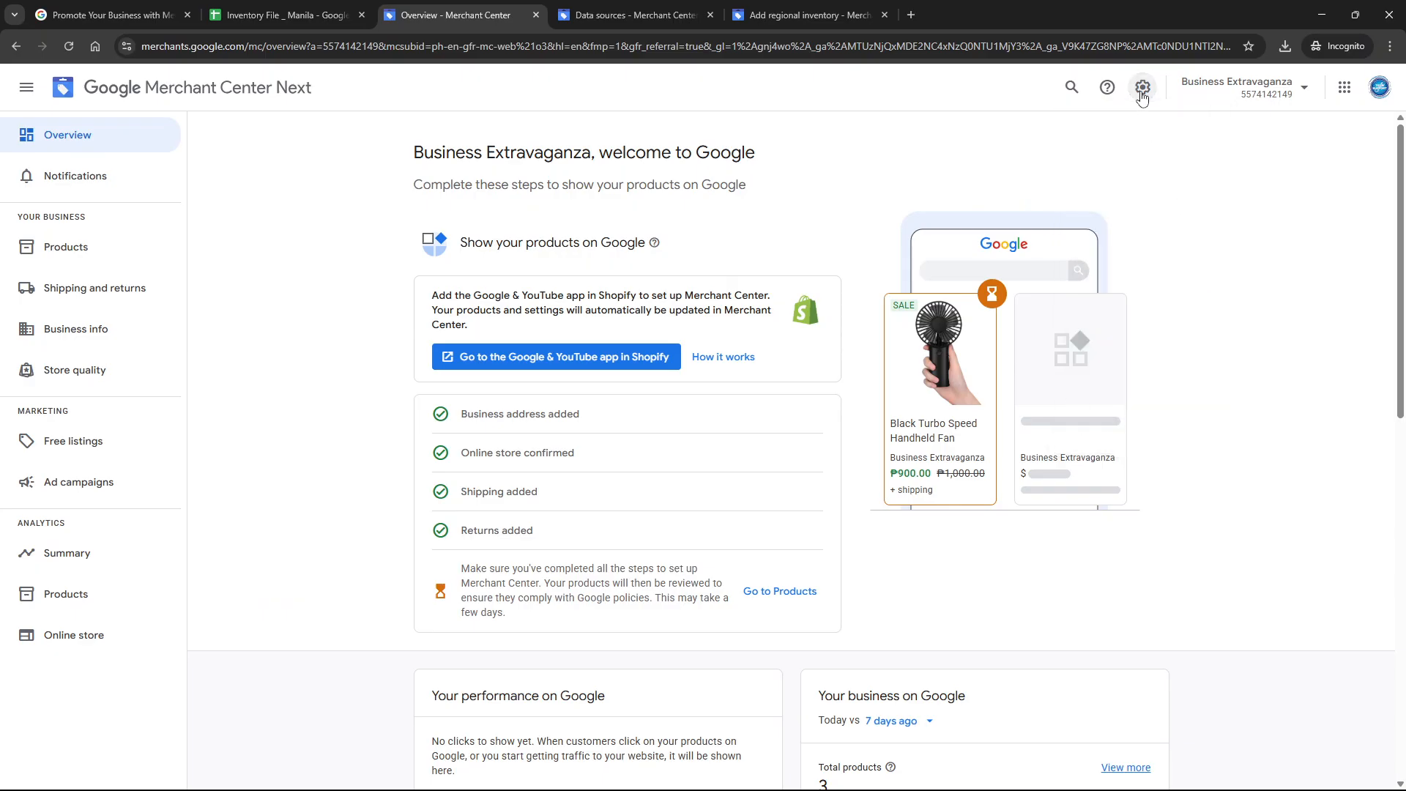
left_click(1142, 87)
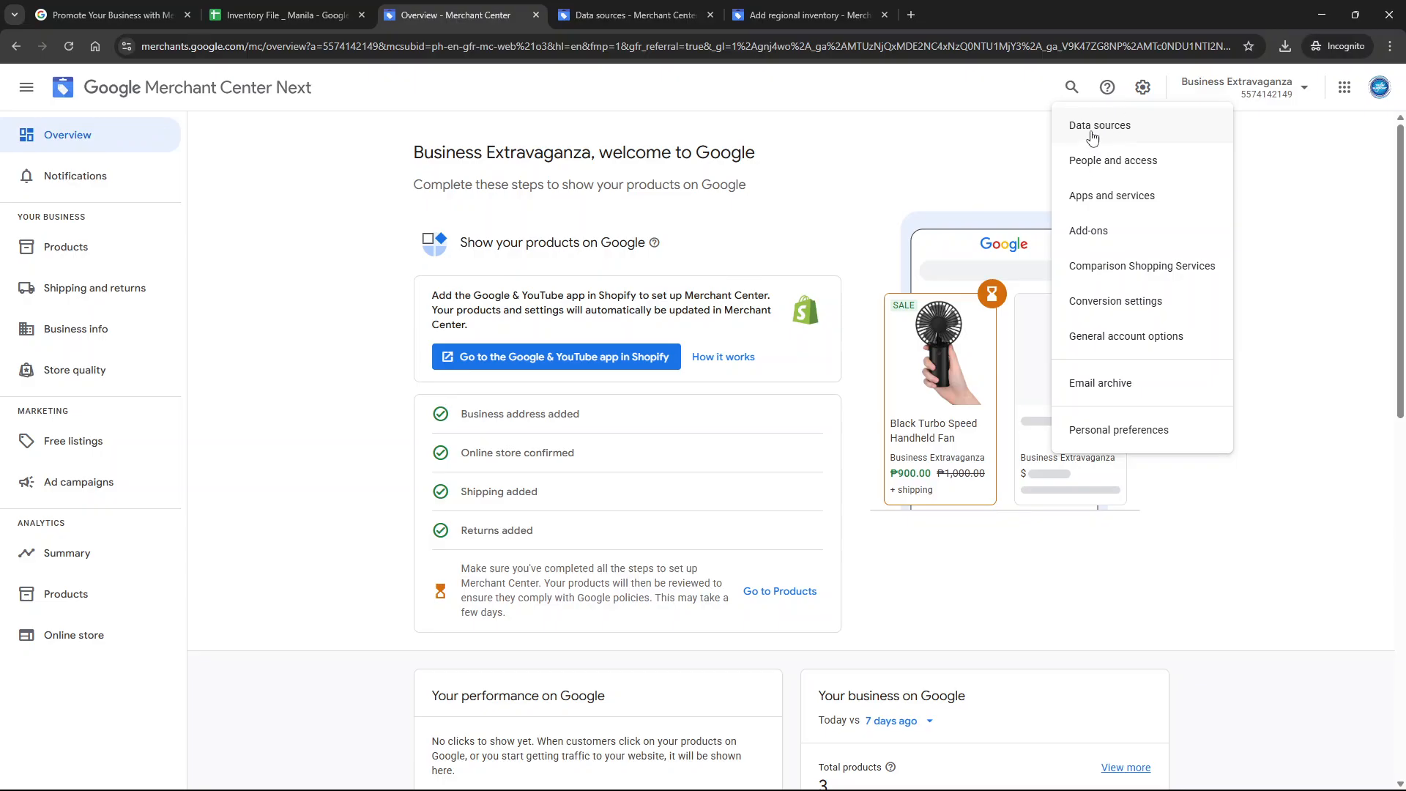
left_click(1100, 125)
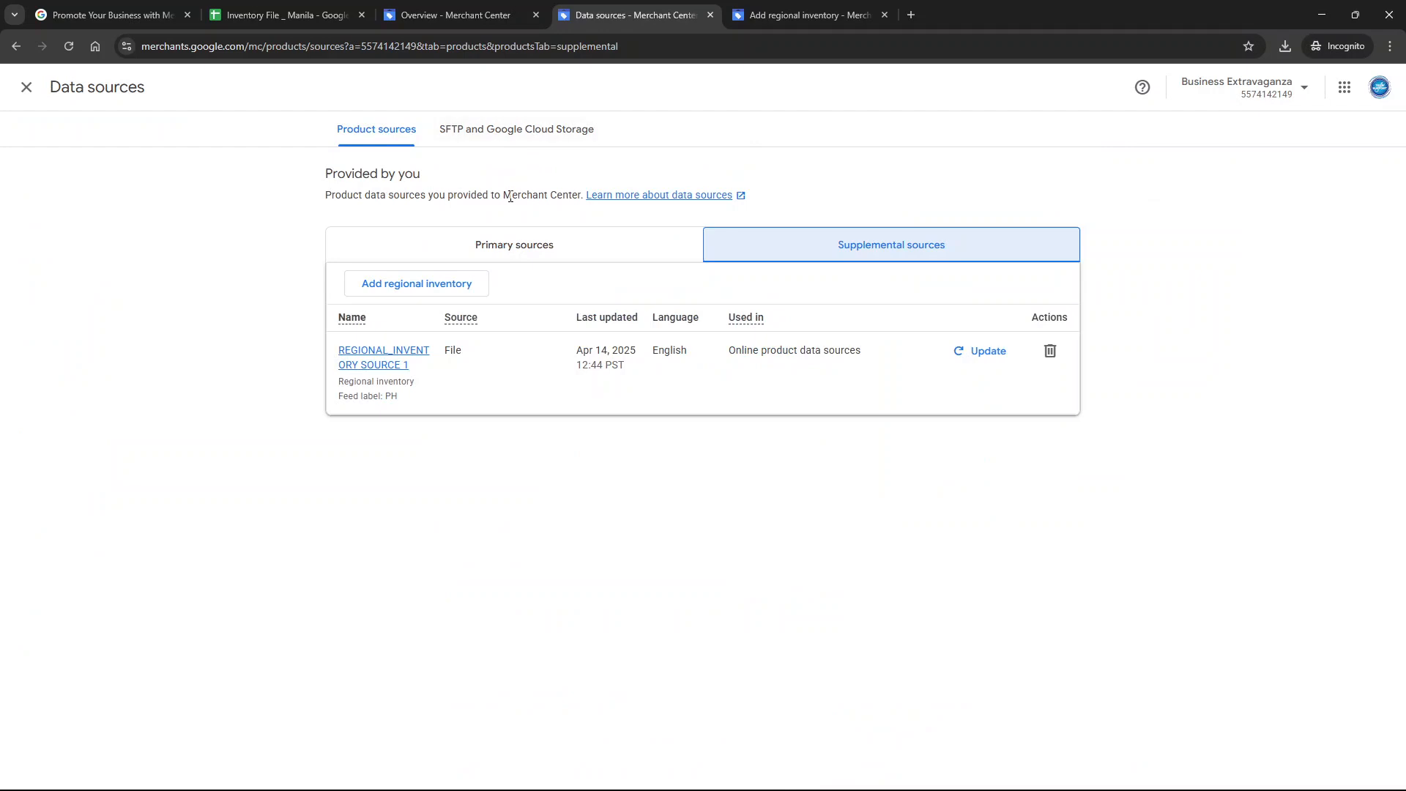
mouse_move(842, 254)
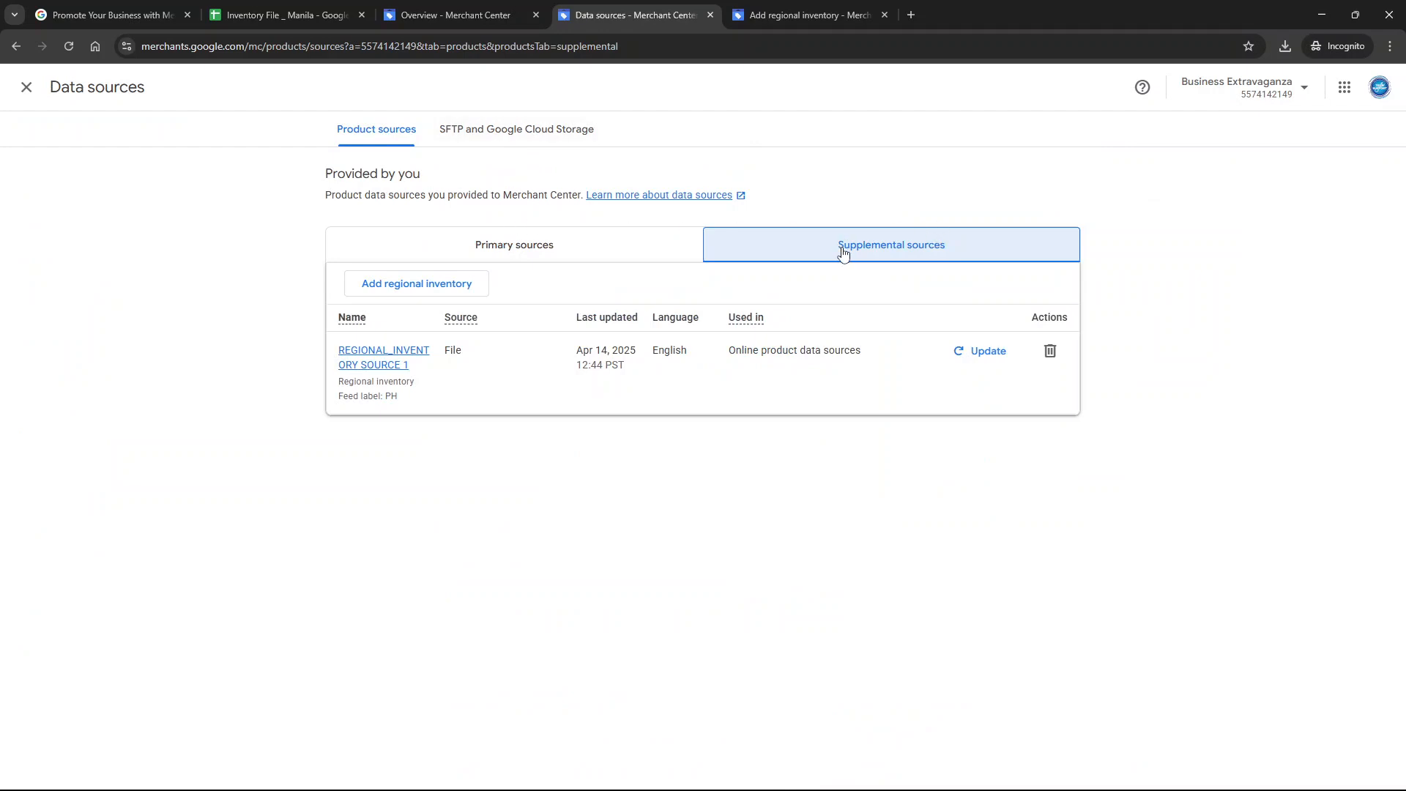
mouse_move(855, 260)
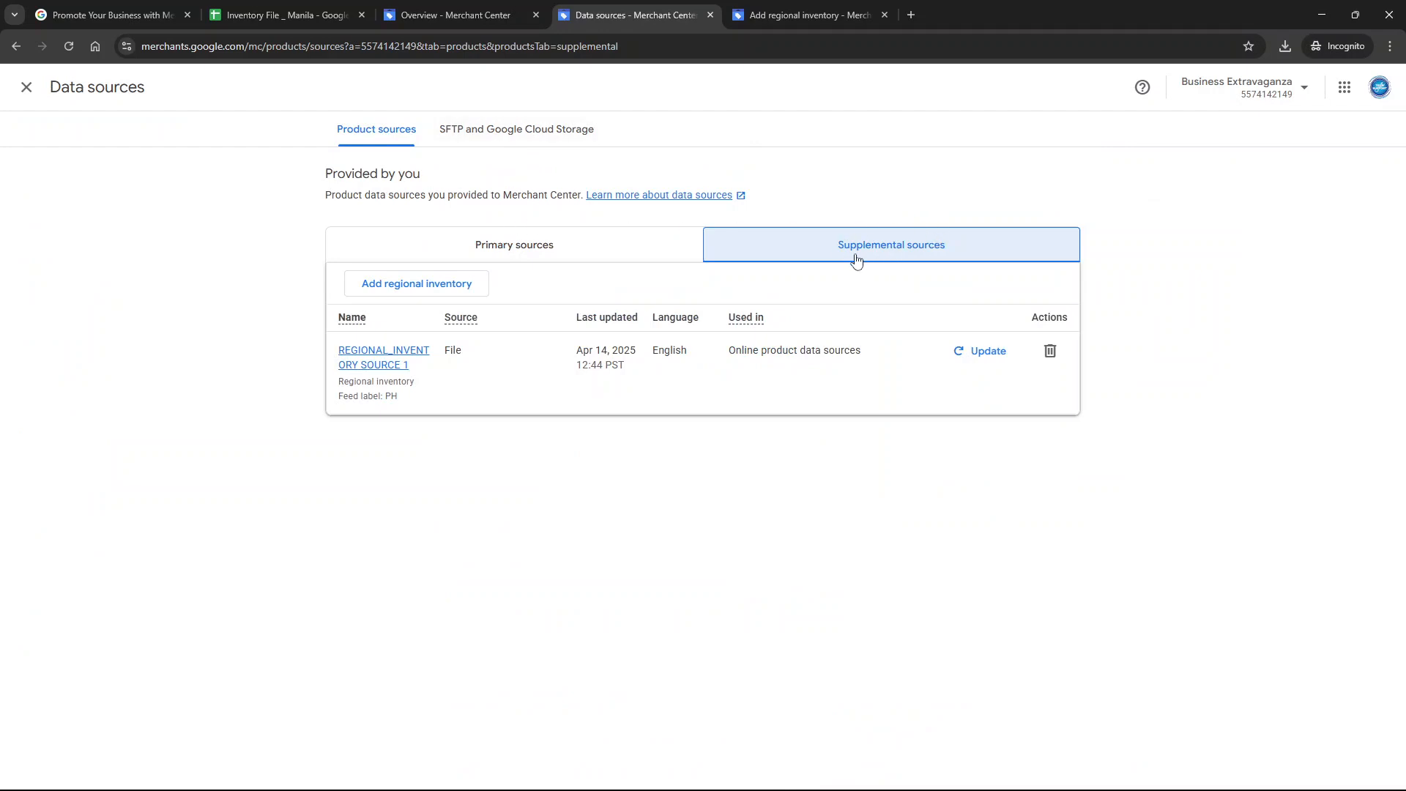
mouse_move(415, 283)
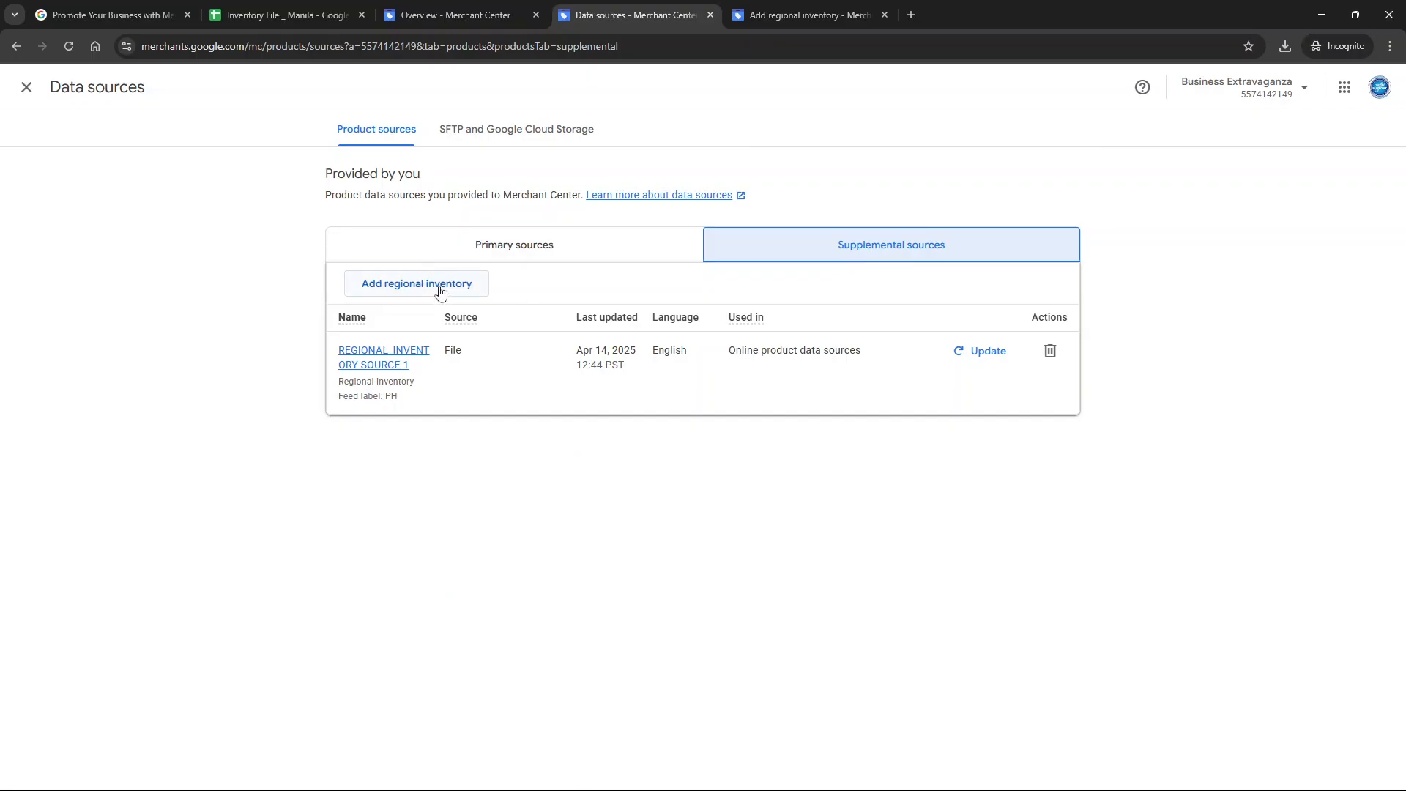
- Choose Add regional inventory on the Supplemental sources list
left_click(416, 283)
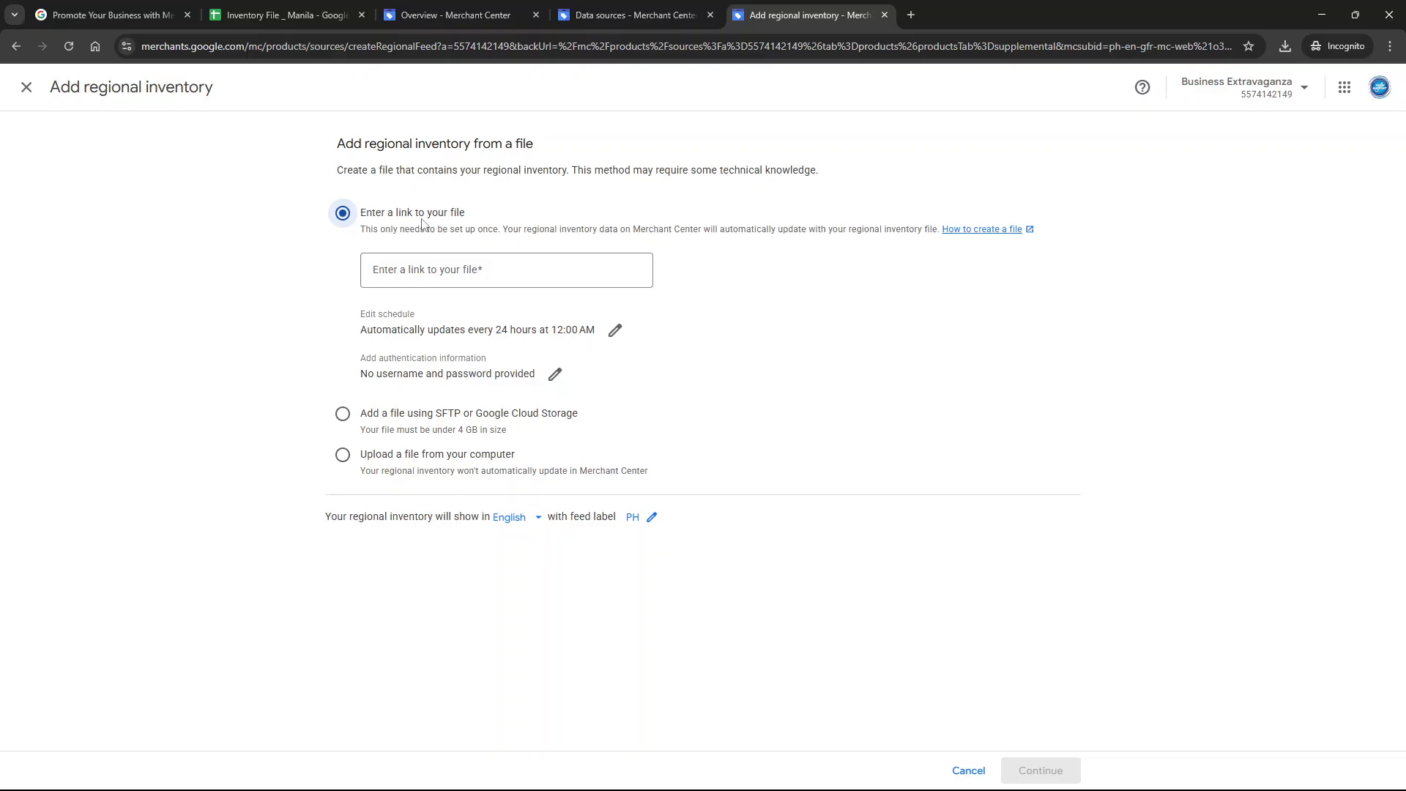
mouse_move(498, 159)
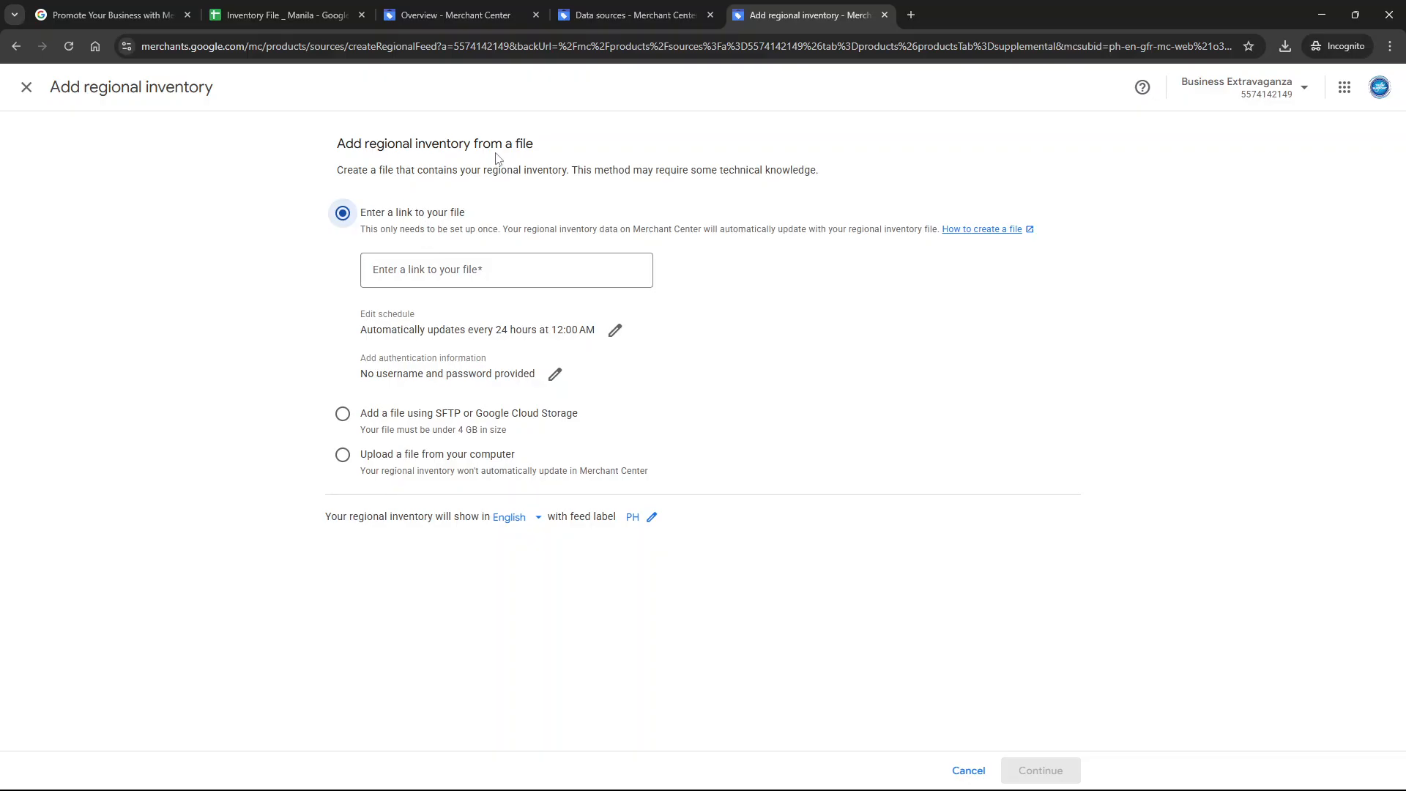
mouse_move(399, 397)
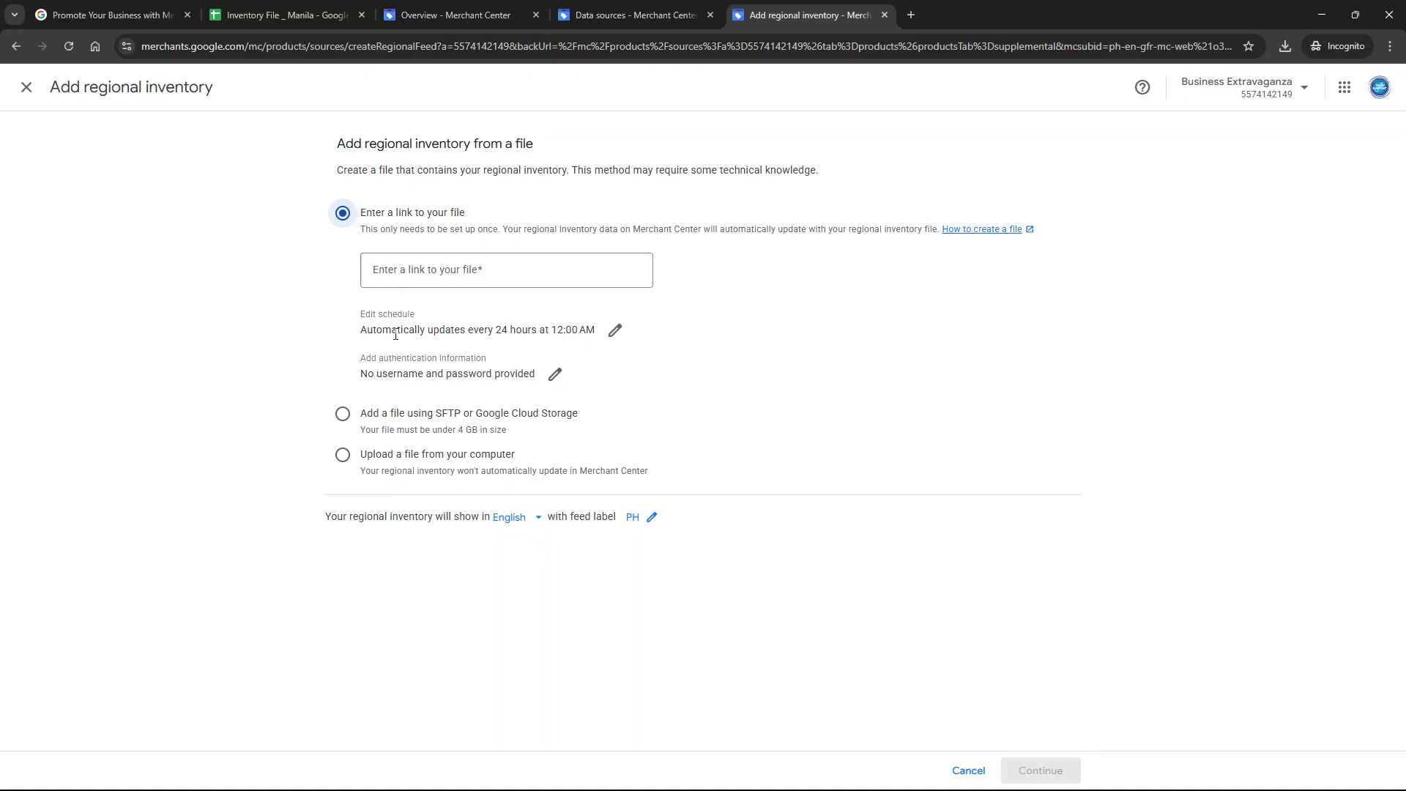
mouse_move(390, 457)
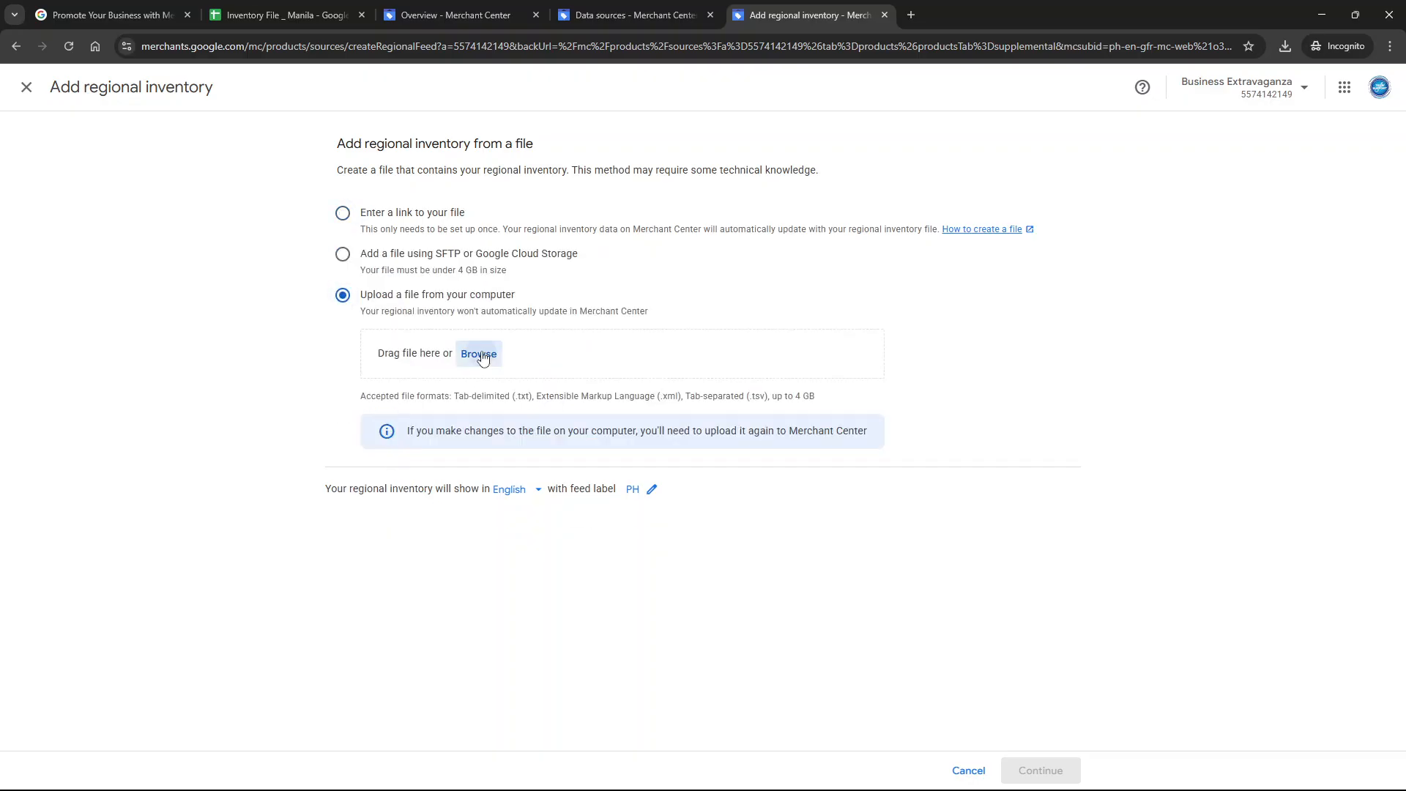
- Browse for and select Inventory File _ Manila - Sheet1.tsv from the computer
left_click(478, 353)
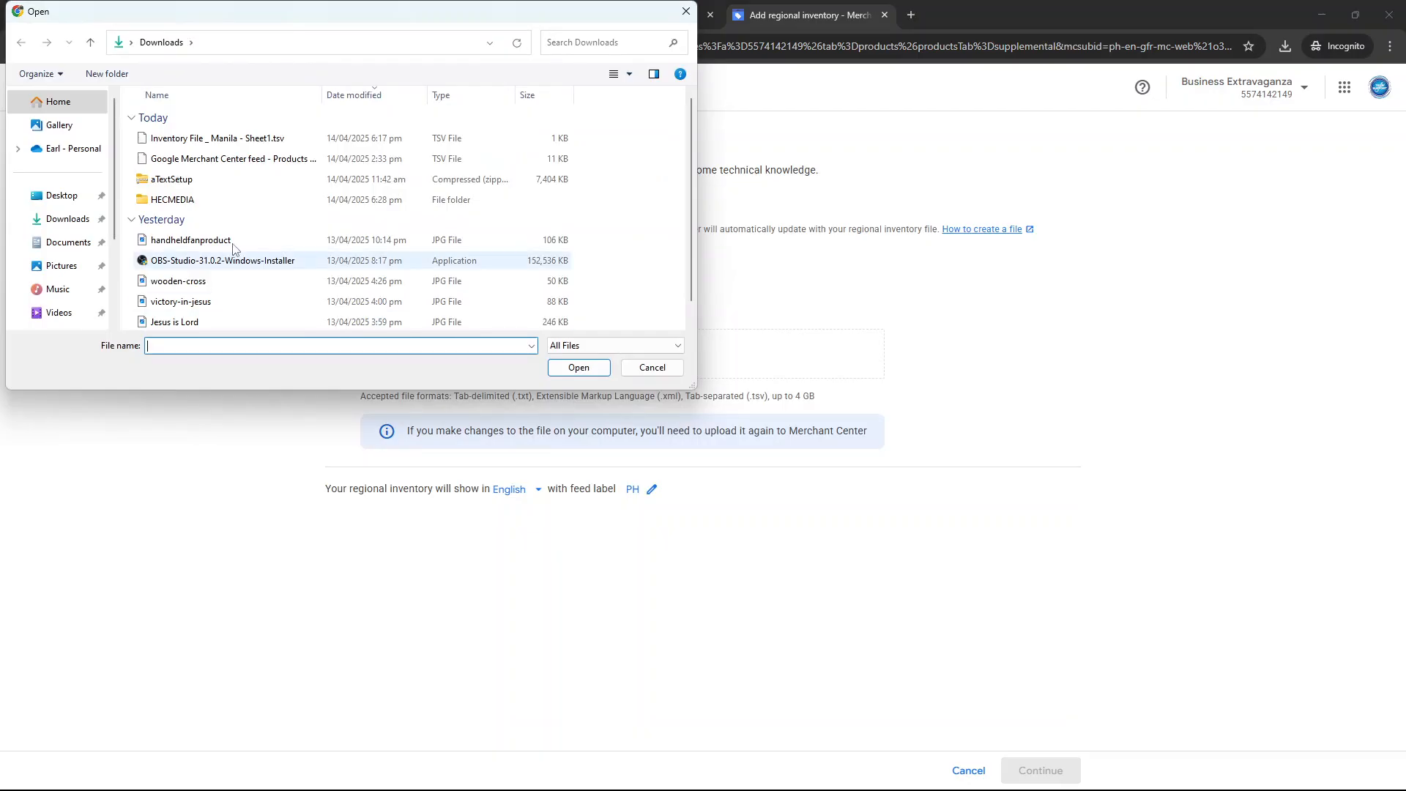
left_click(215, 139)
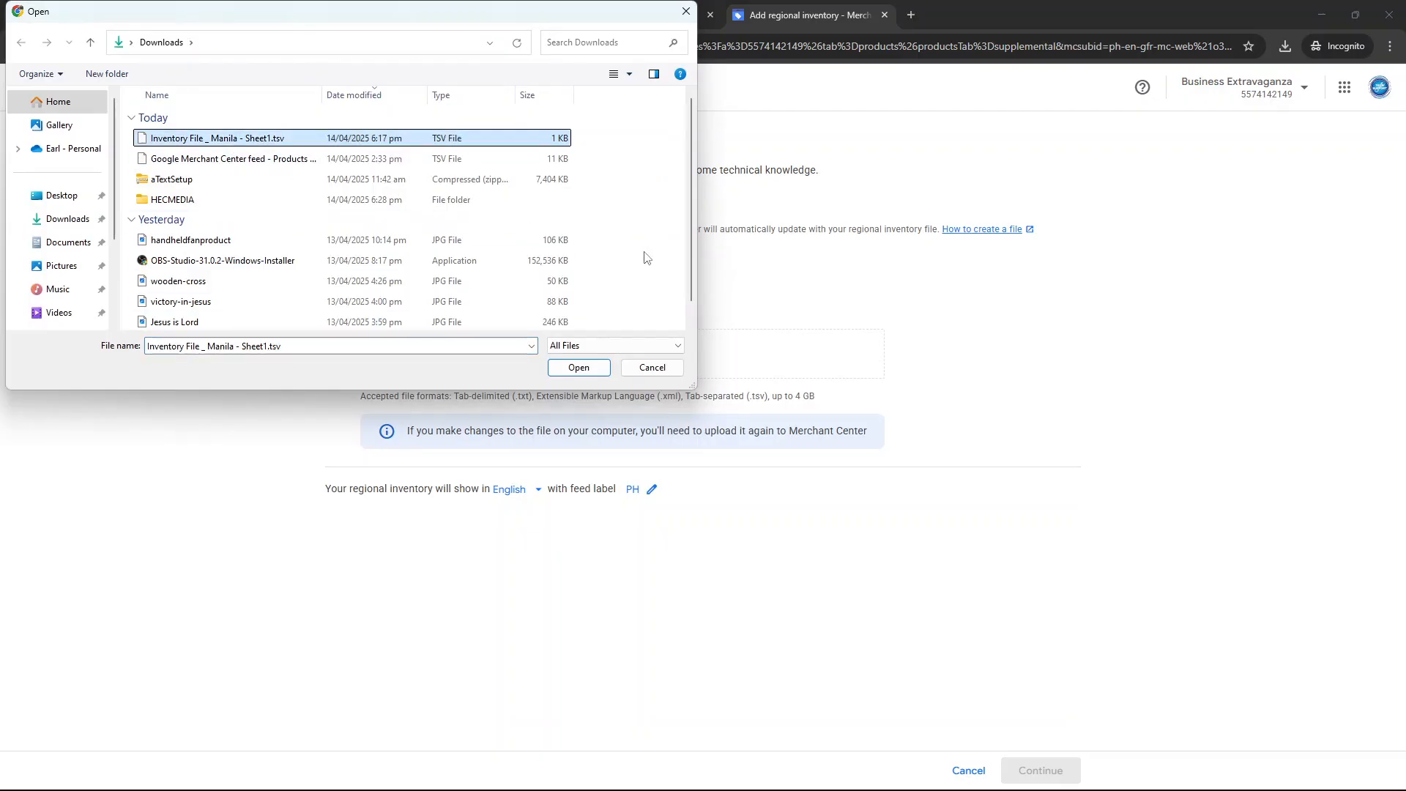
left_click(579, 367)
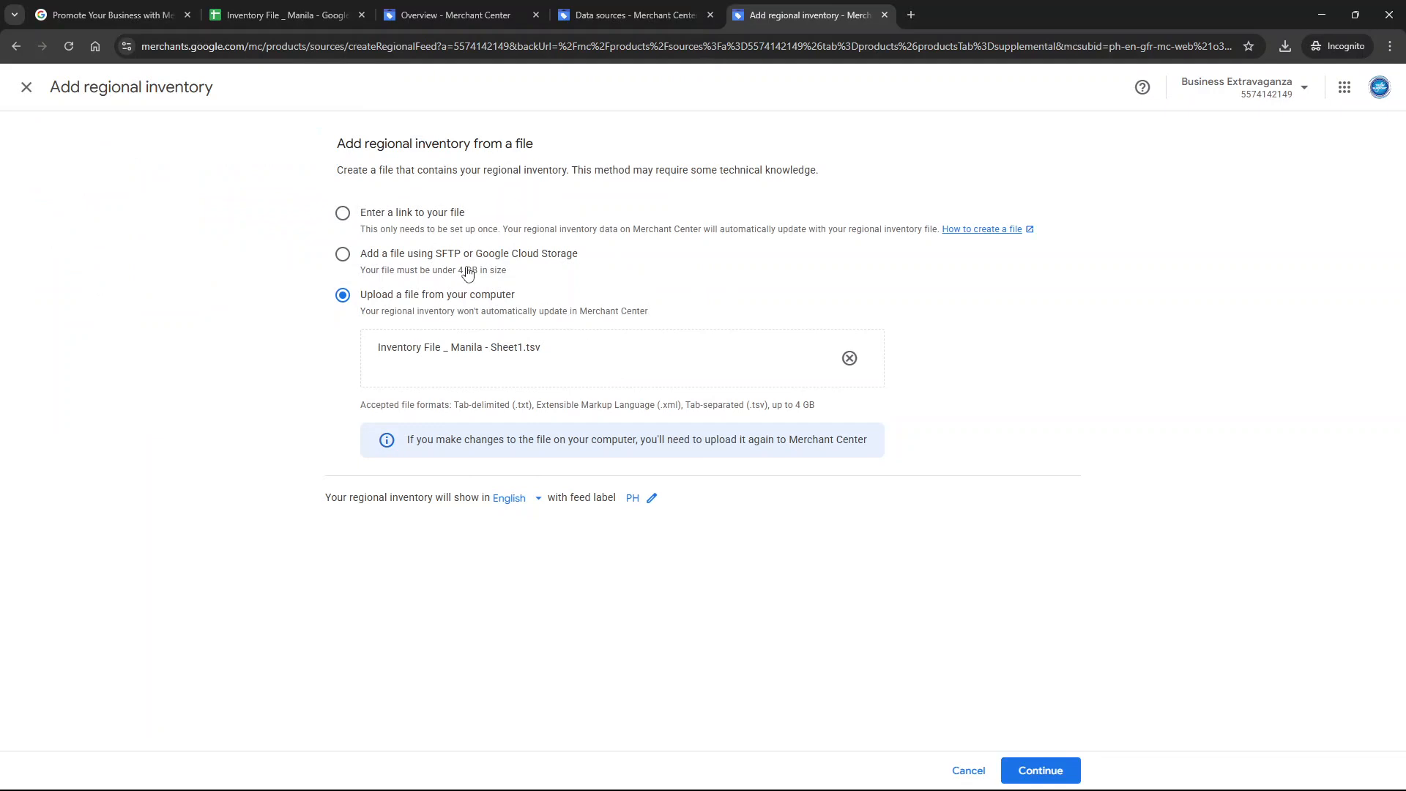
mouse_move(1054, 710)
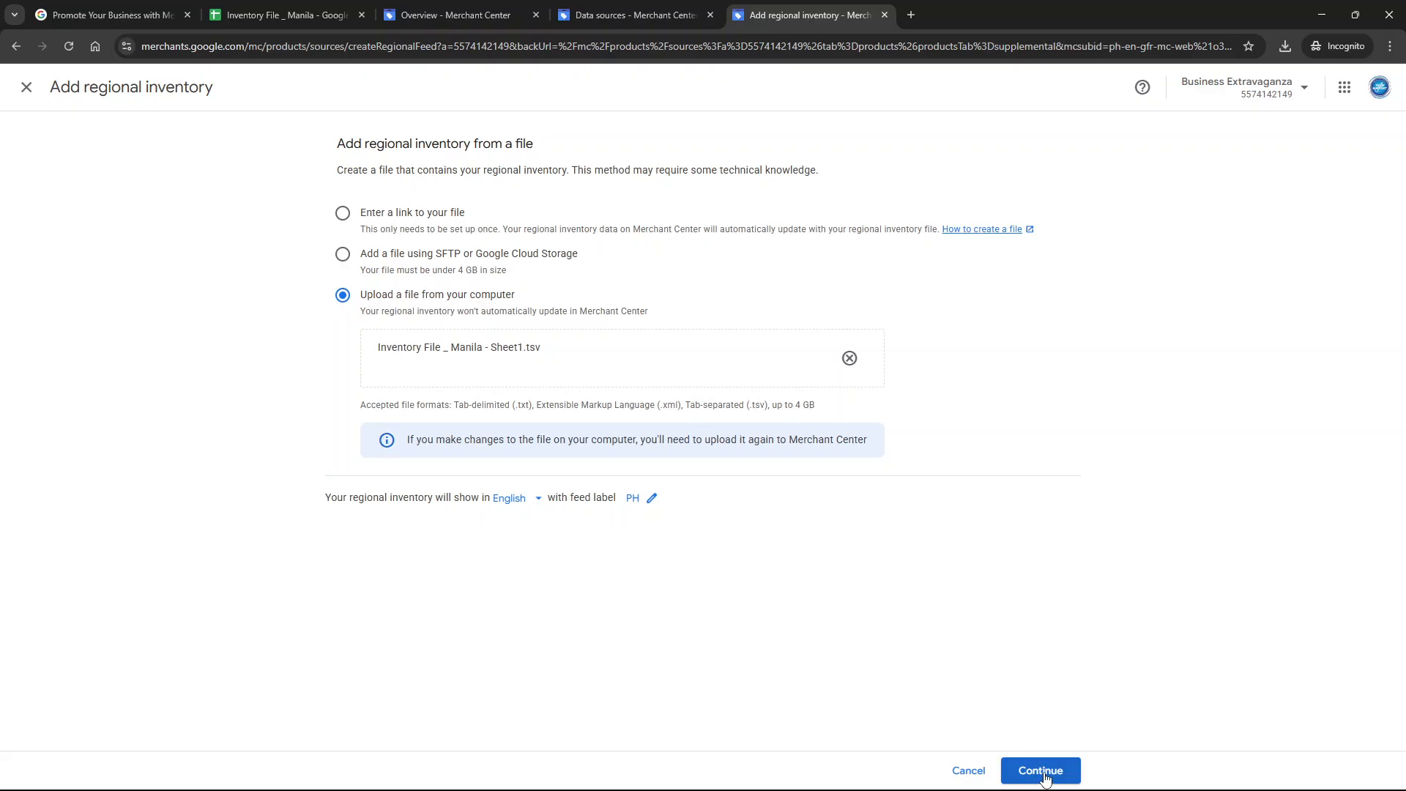
- Continue to create the Inventory File _ Manila - Sheet1.tsv source and load its details page
left_click(1039, 770)
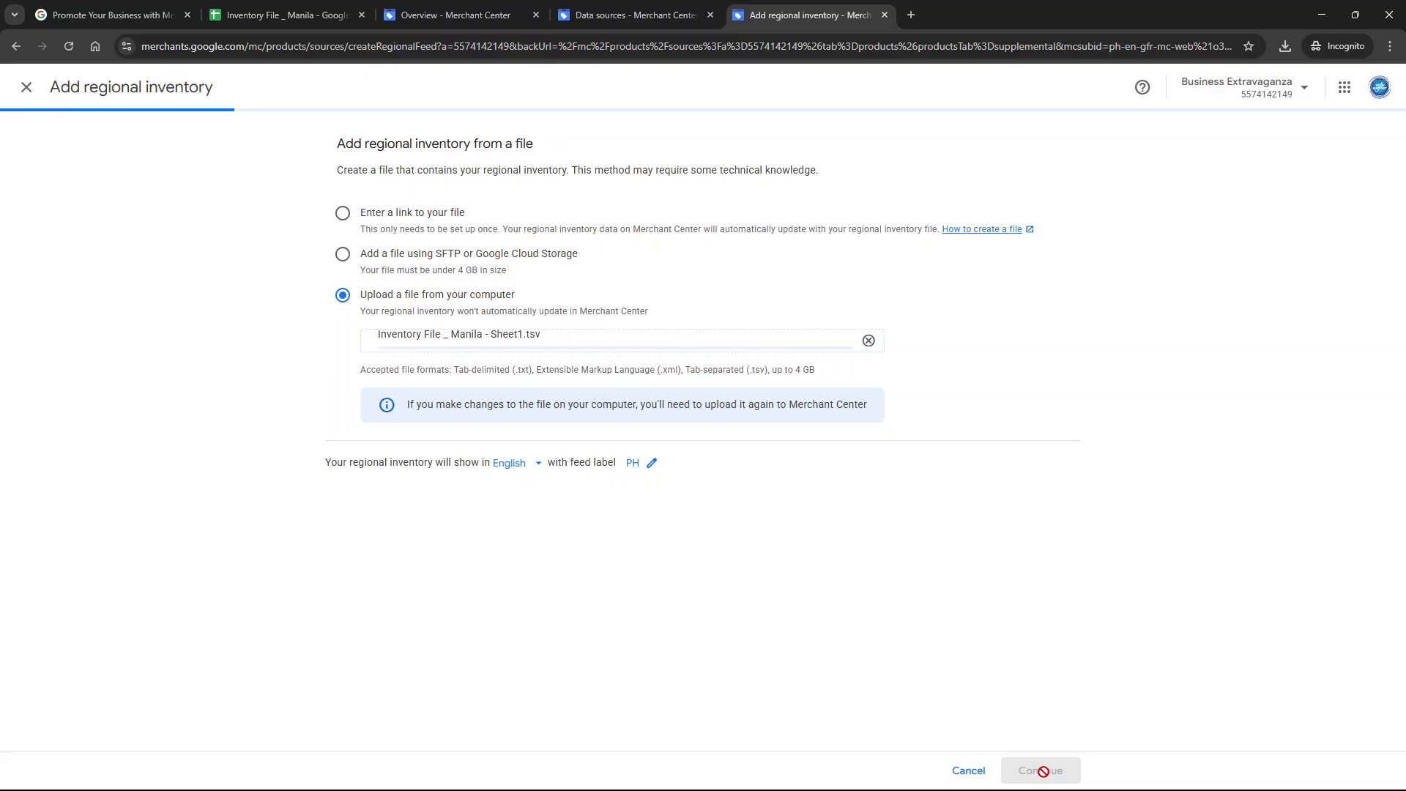
left_click(1039, 770)
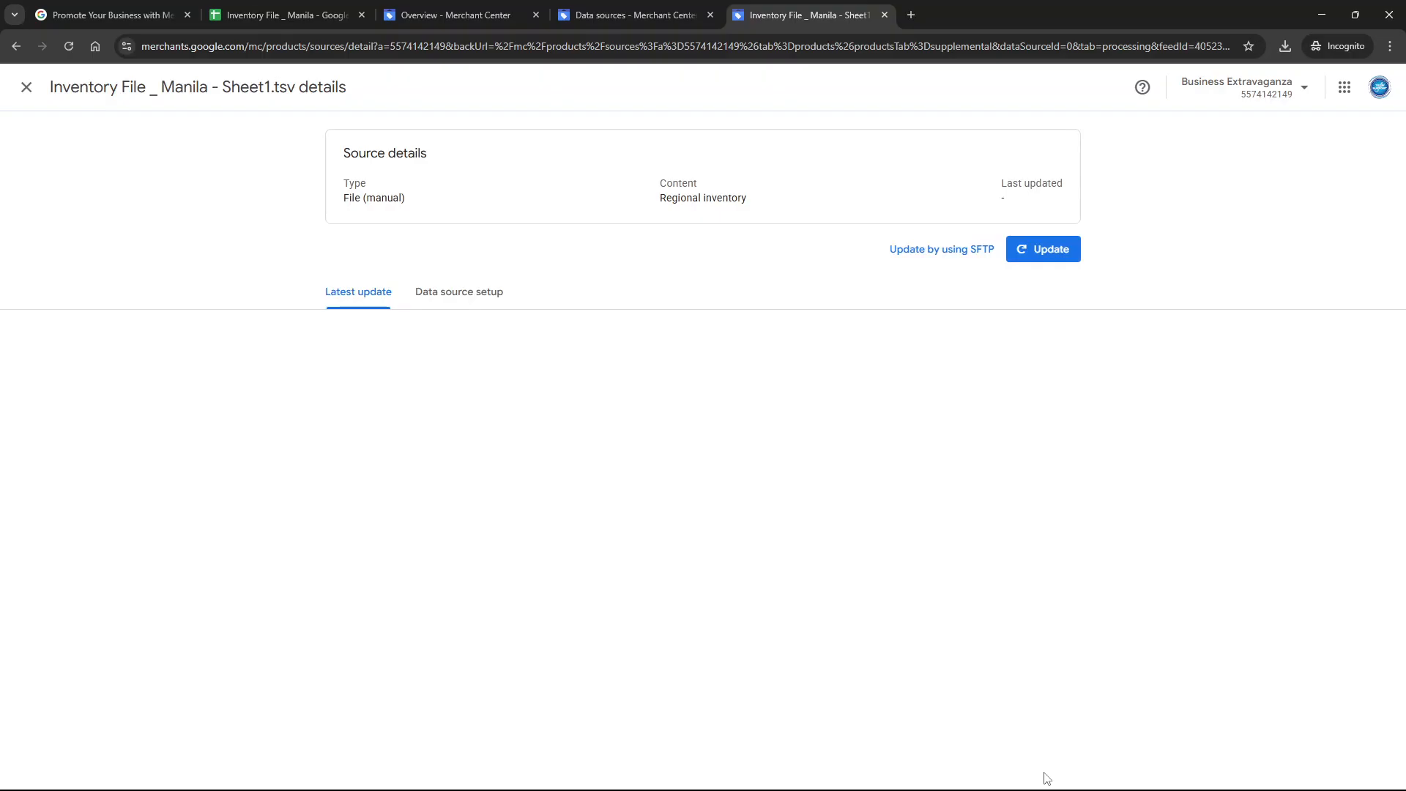